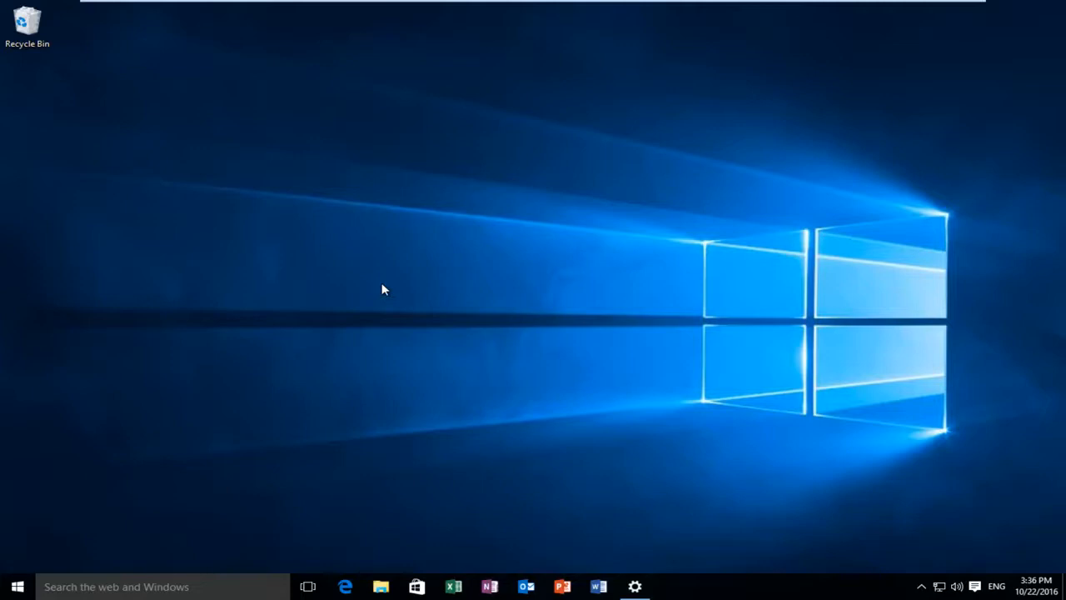
mouse_move(18, 580)
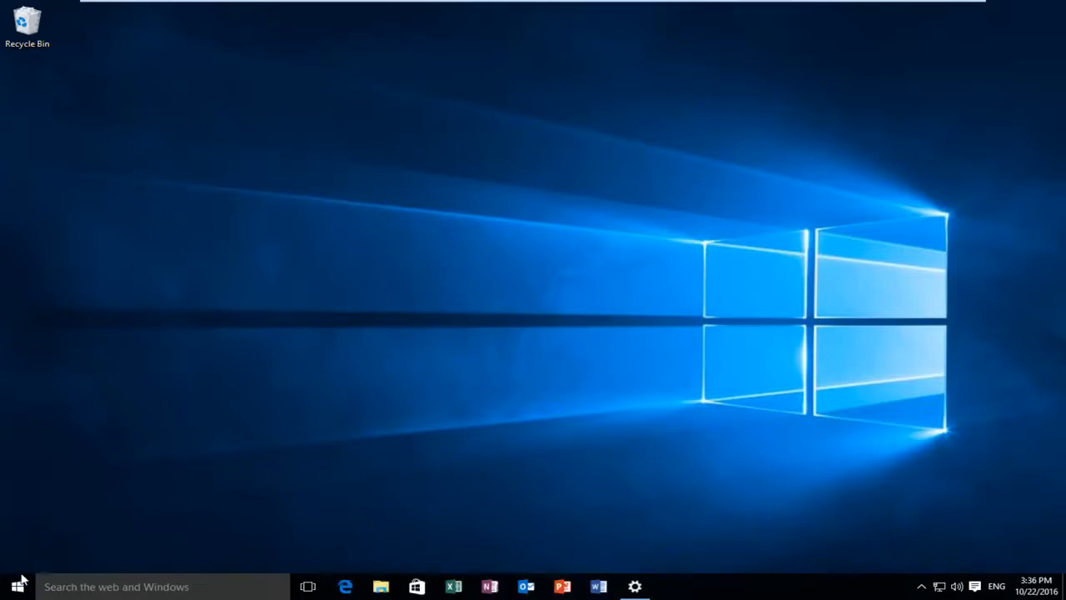
Step: Launch the Settings app from the Start menu
click(16, 587)
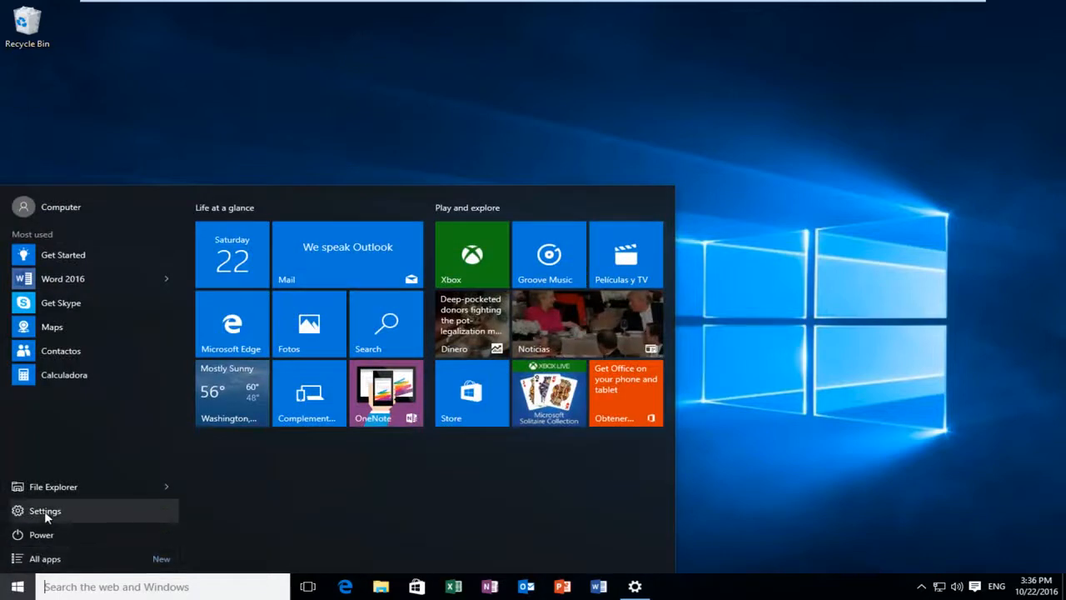
click(45, 510)
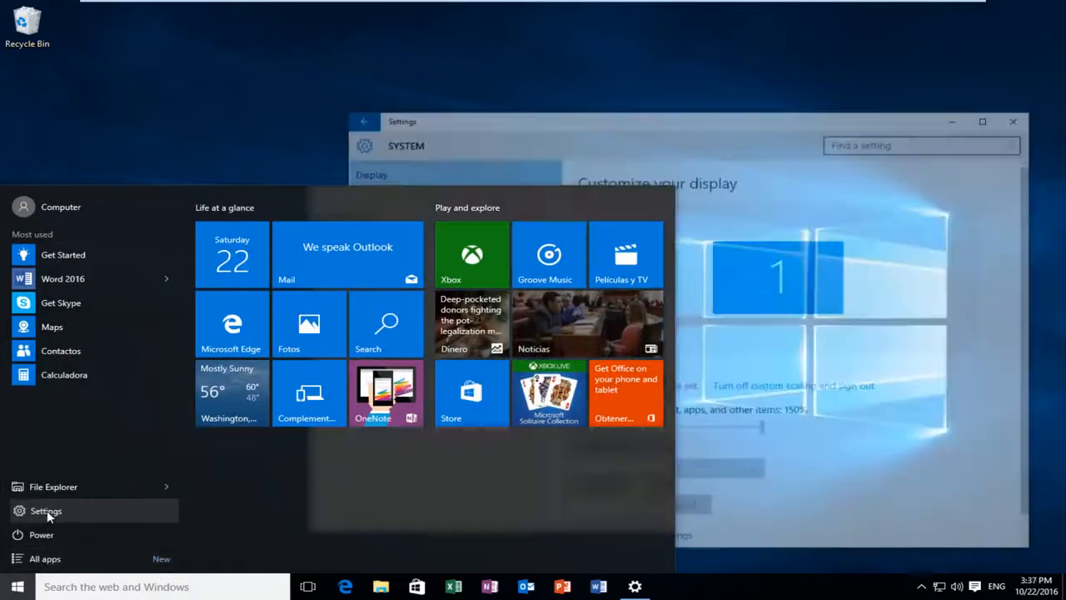
click(46, 510)
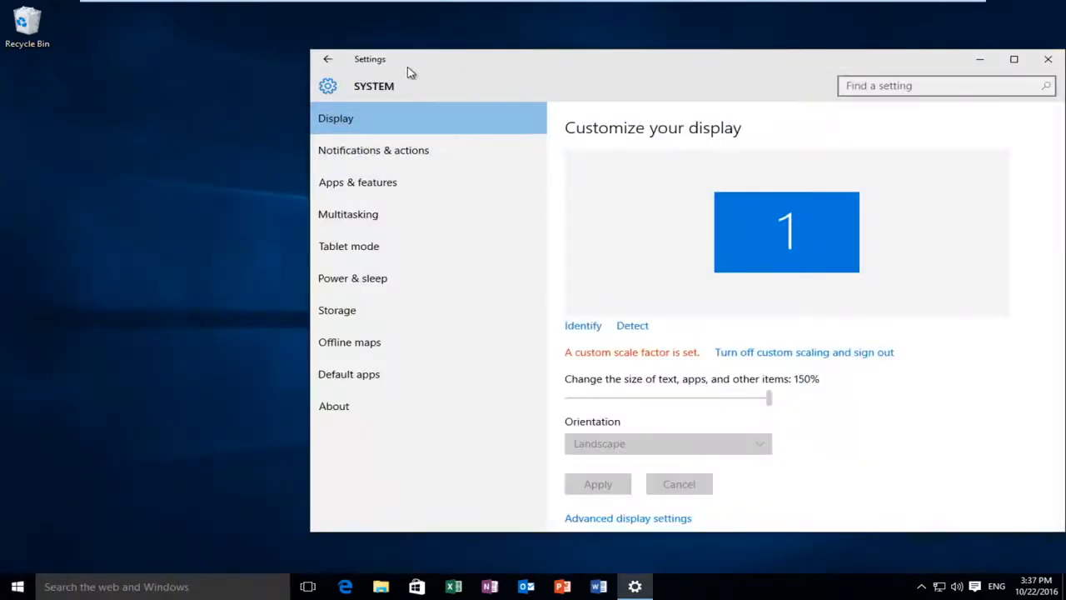
Step: Go back to the Settings home and enter the Accounts section
click(326, 59)
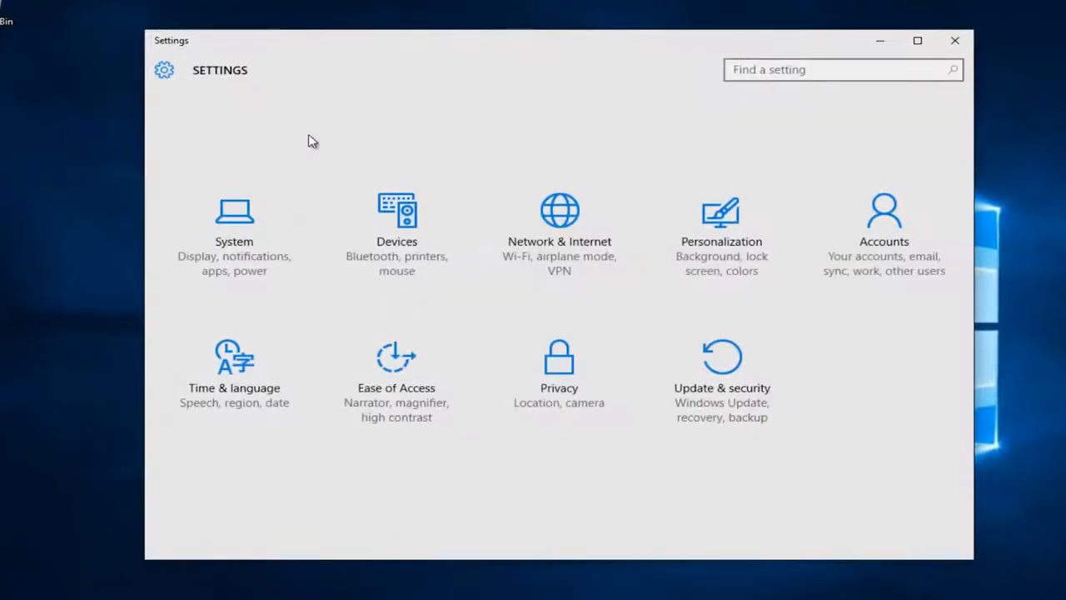
mouse_move(315, 153)
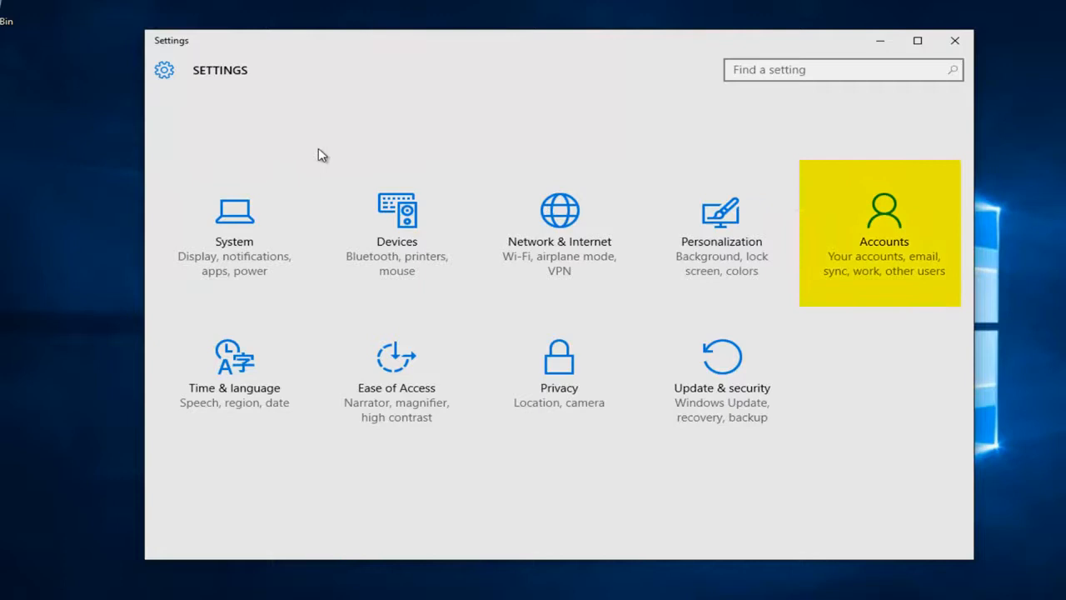
mouse_move(906, 209)
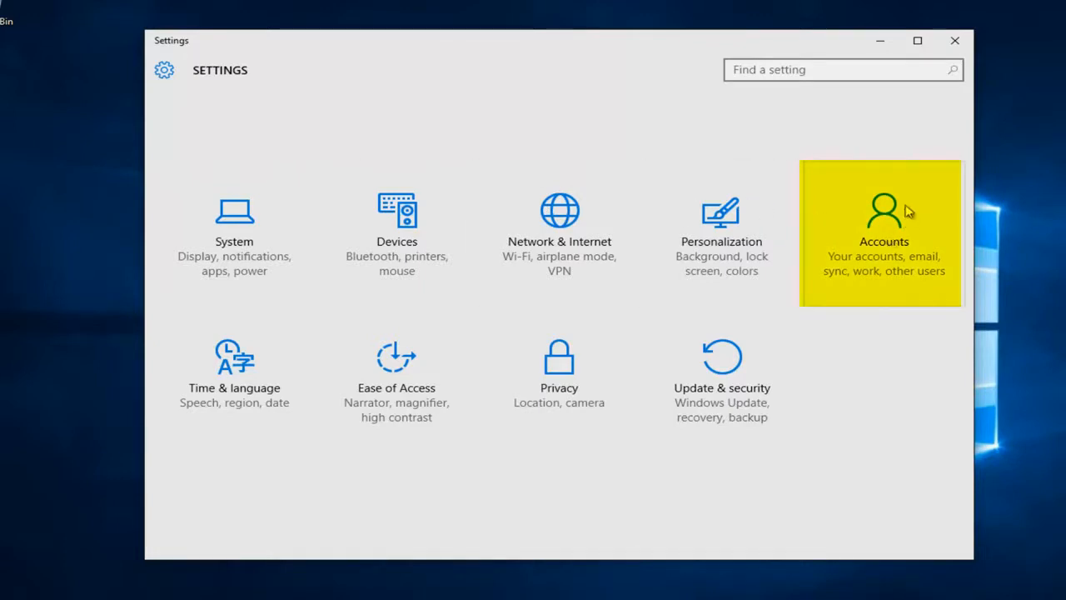
click(879, 233)
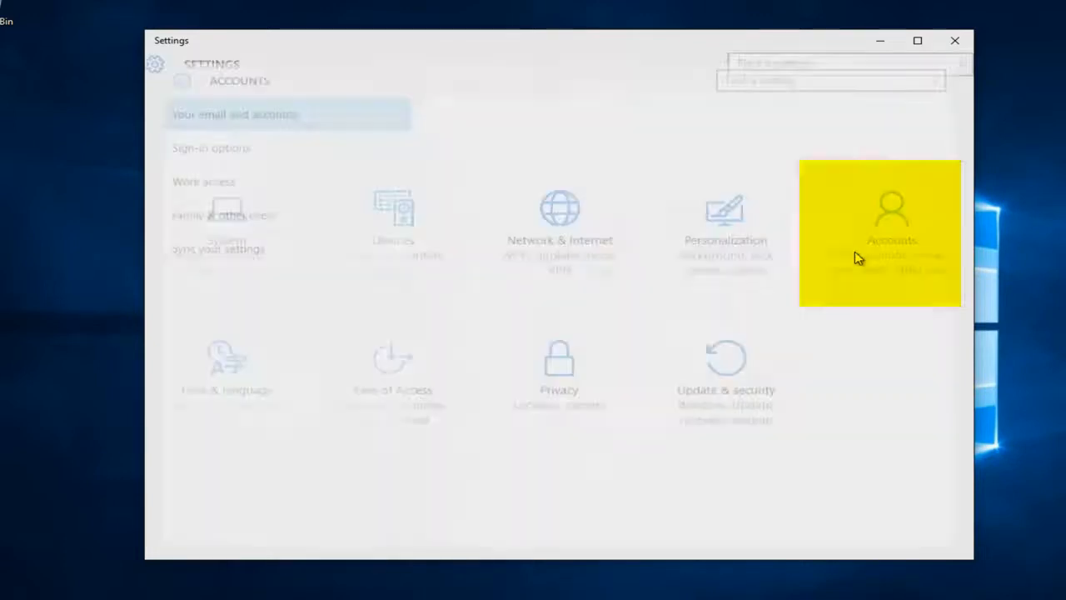
click(880, 234)
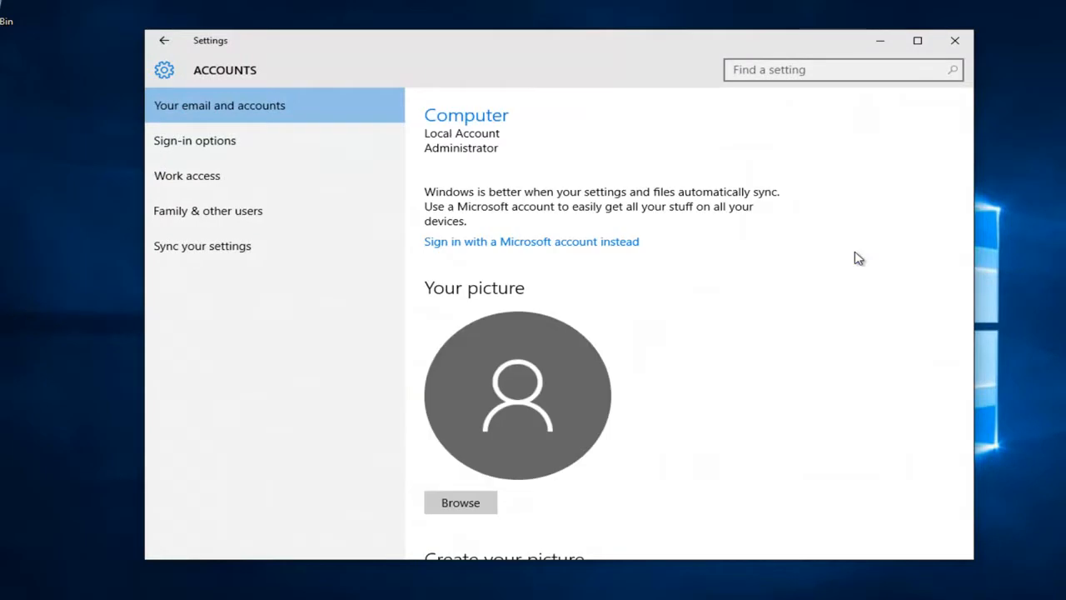
mouse_move(247, 140)
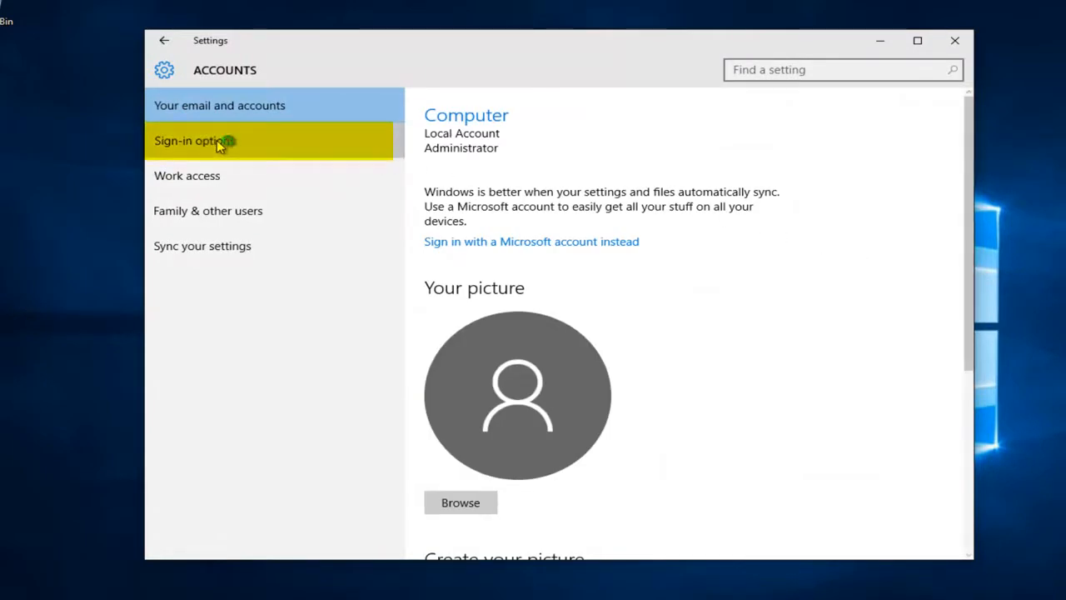
Step: In Sign-in options, set 'Require sign-in' to Never
click(195, 140)
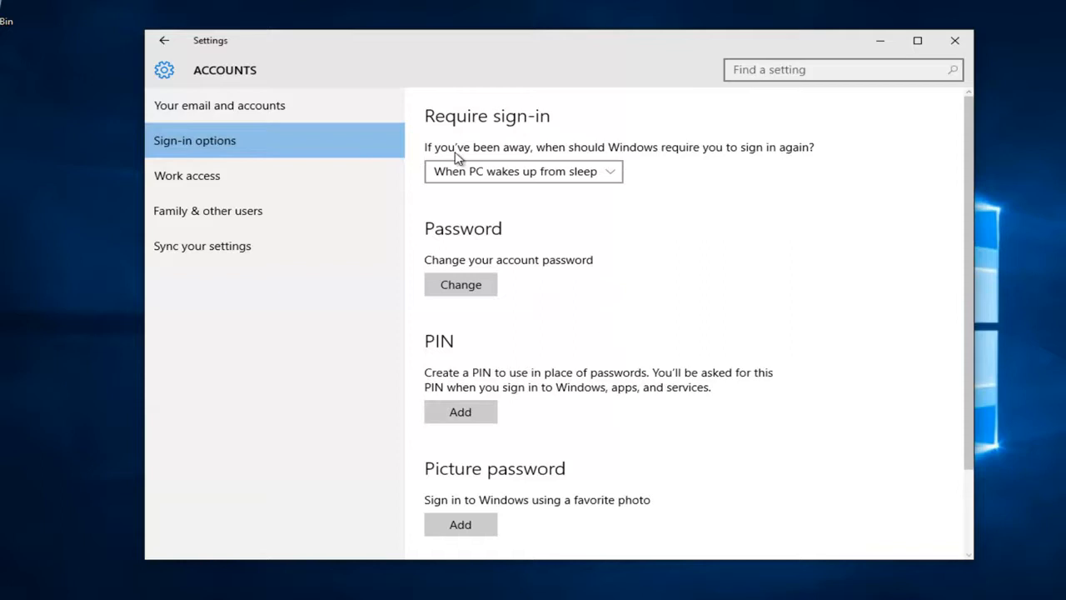
mouse_move(703, 164)
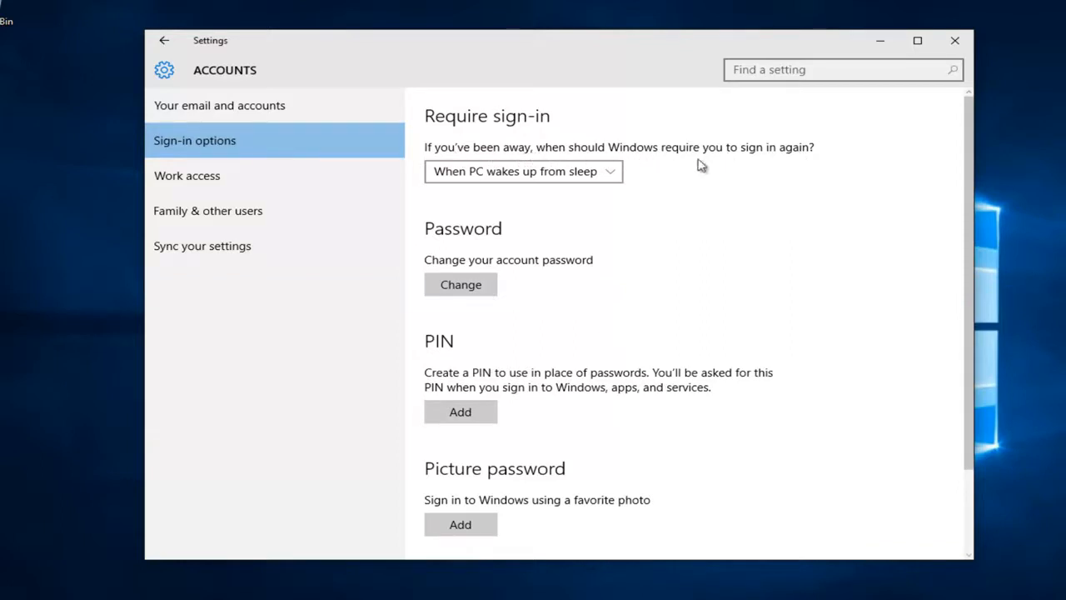
click(523, 170)
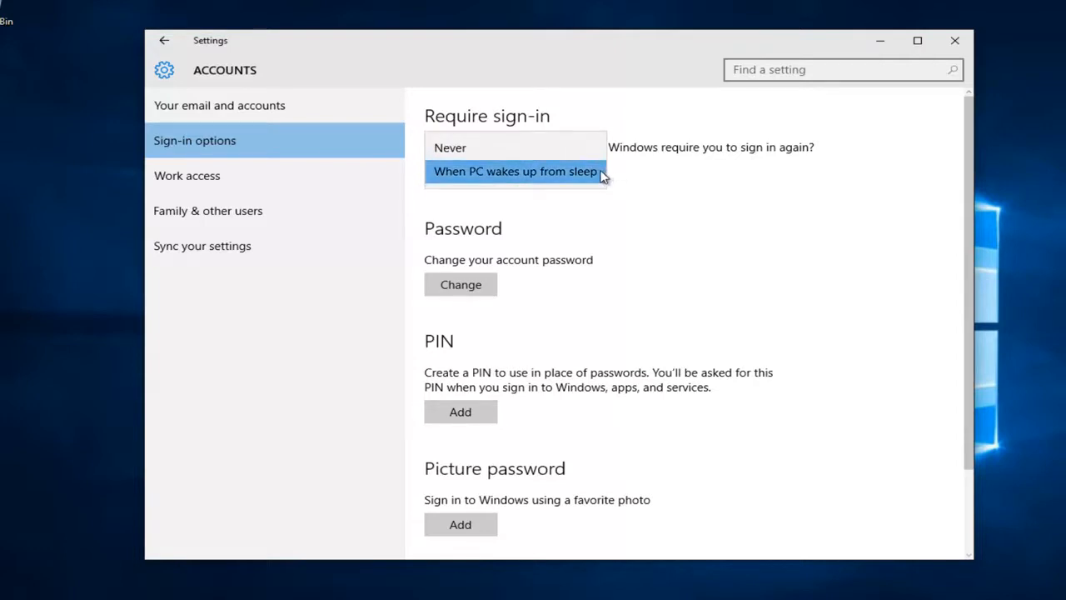
mouse_move(554, 180)
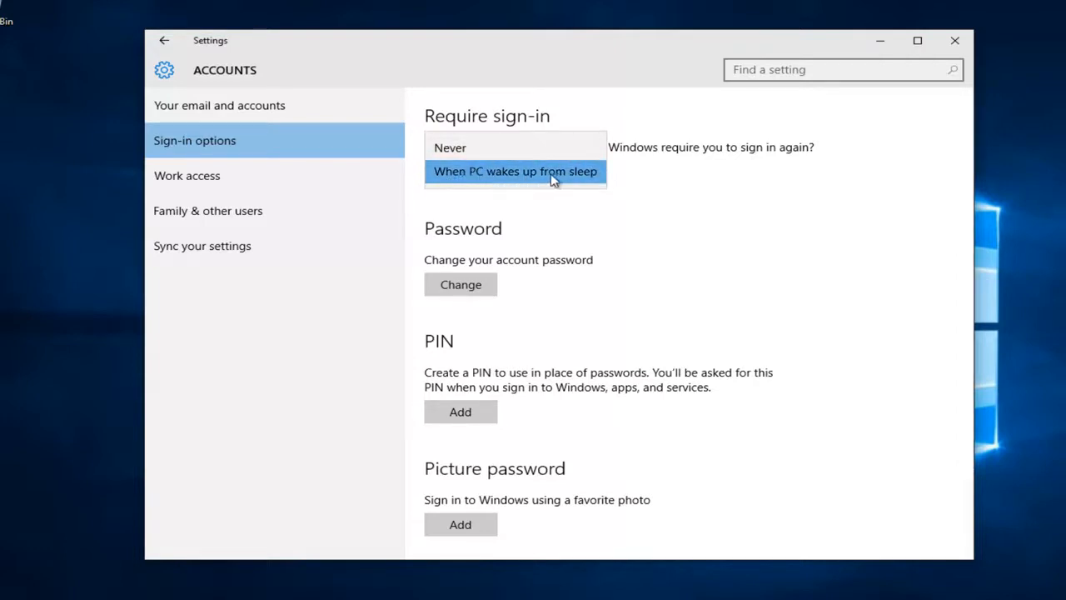
mouse_move(535, 180)
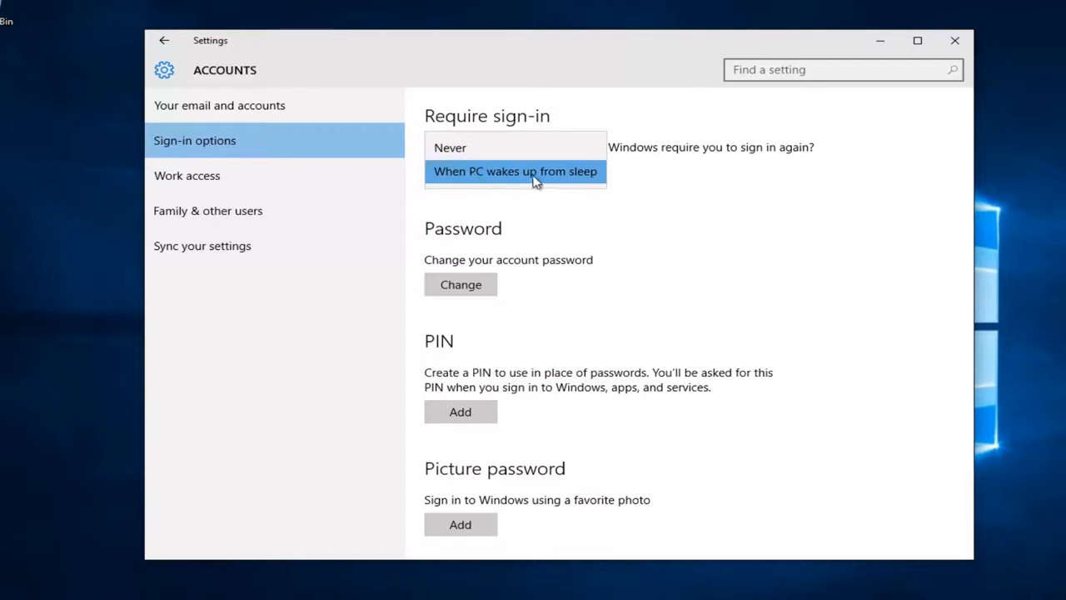
mouse_move(450, 147)
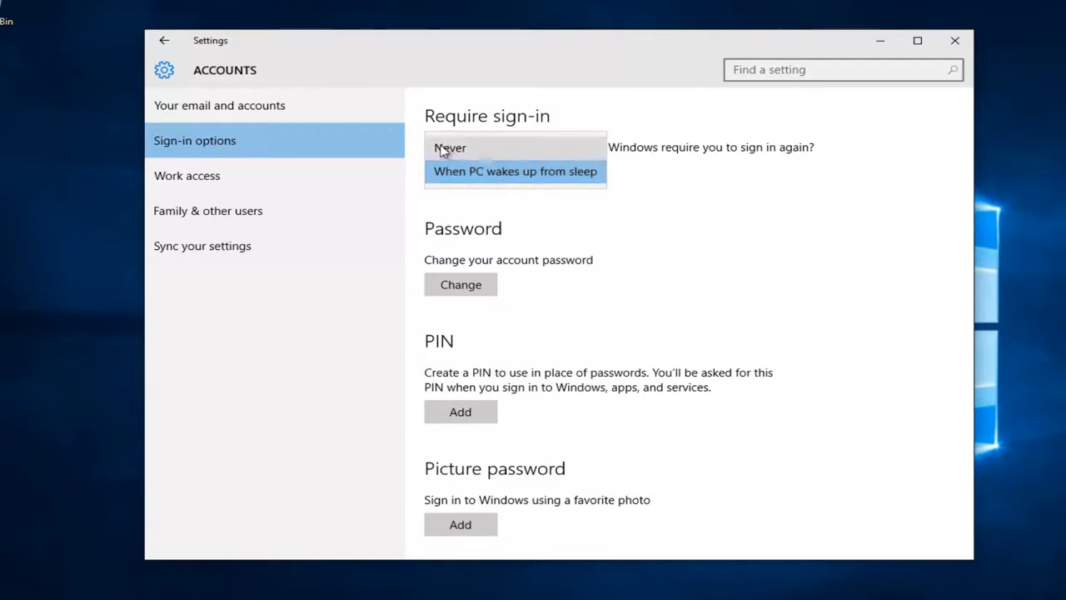
click(450, 147)
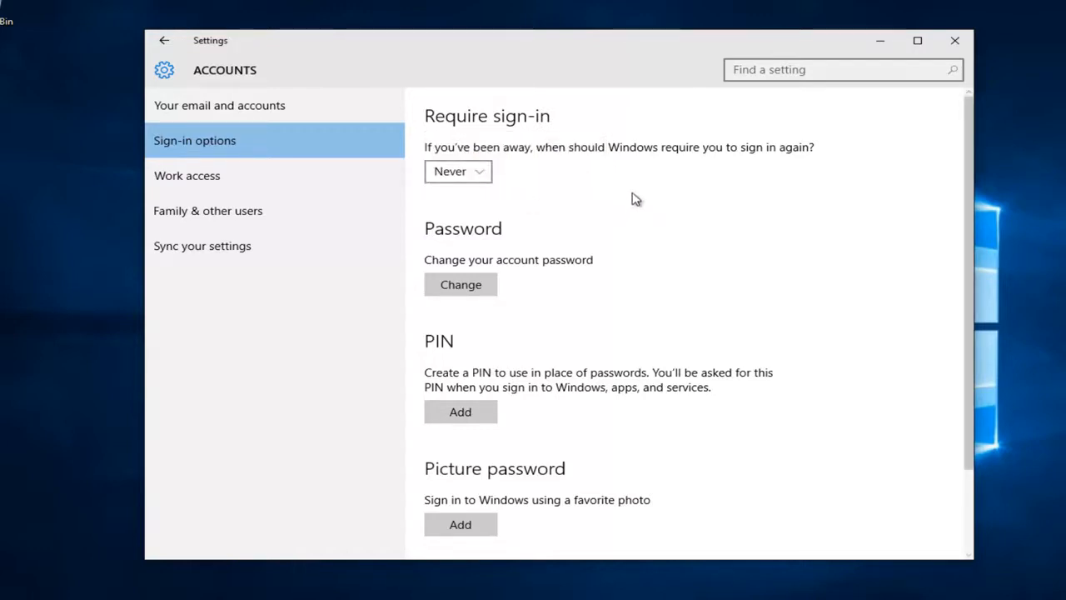
mouse_move(657, 186)
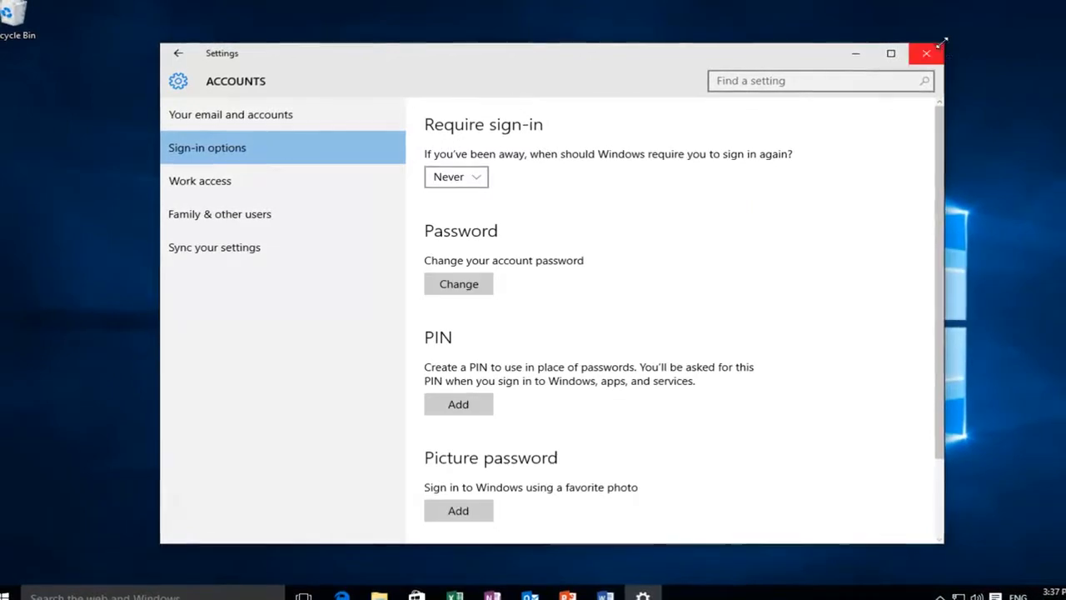
Step: Close Settings and bring up the Power options from the Start menu
click(926, 53)
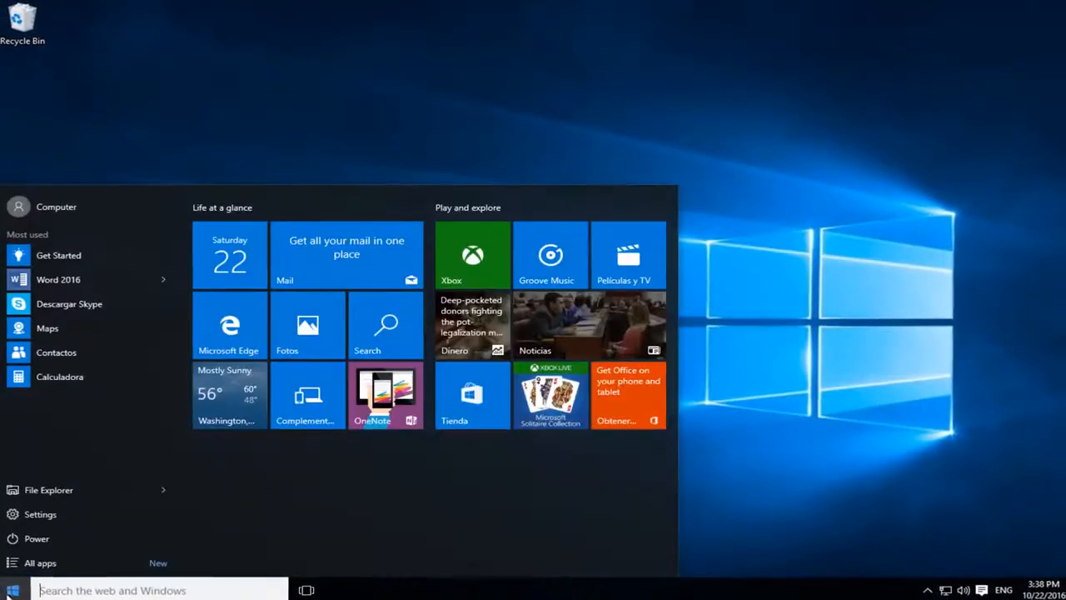
click(36, 538)
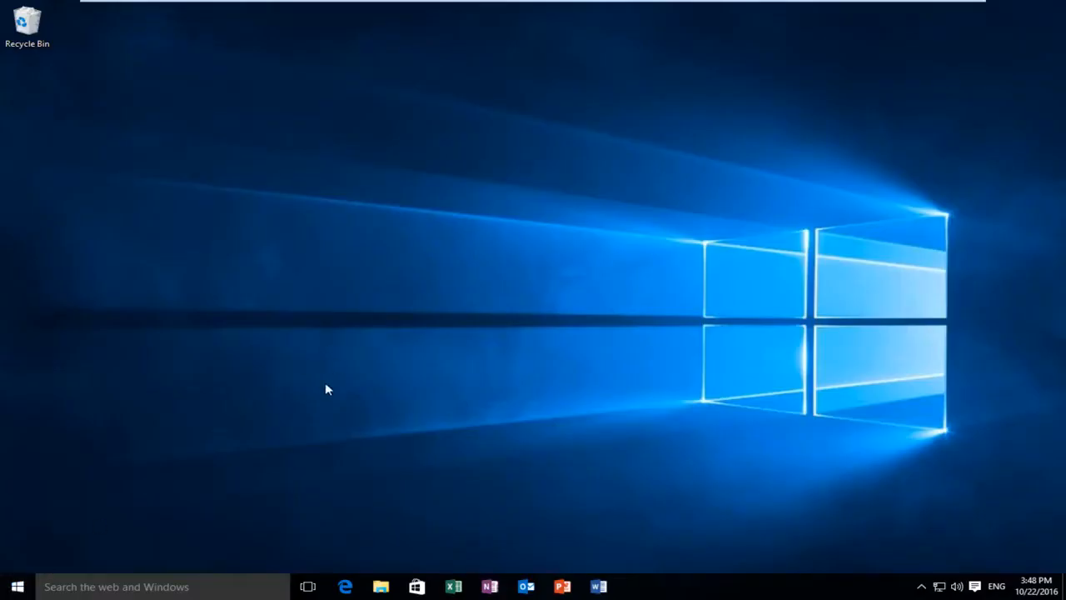
mouse_move(280, 319)
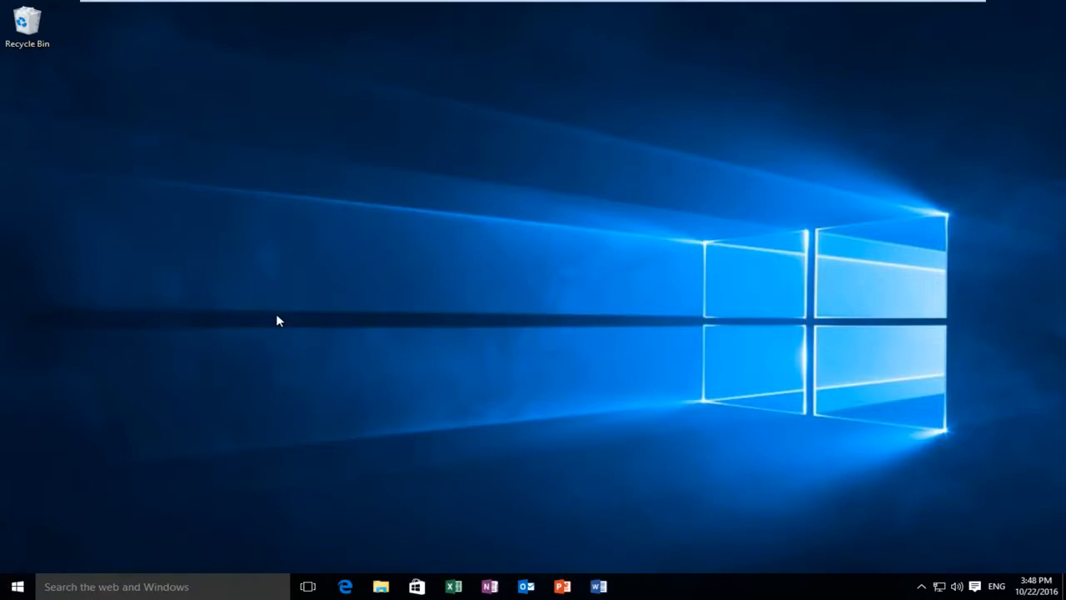
mouse_move(270, 300)
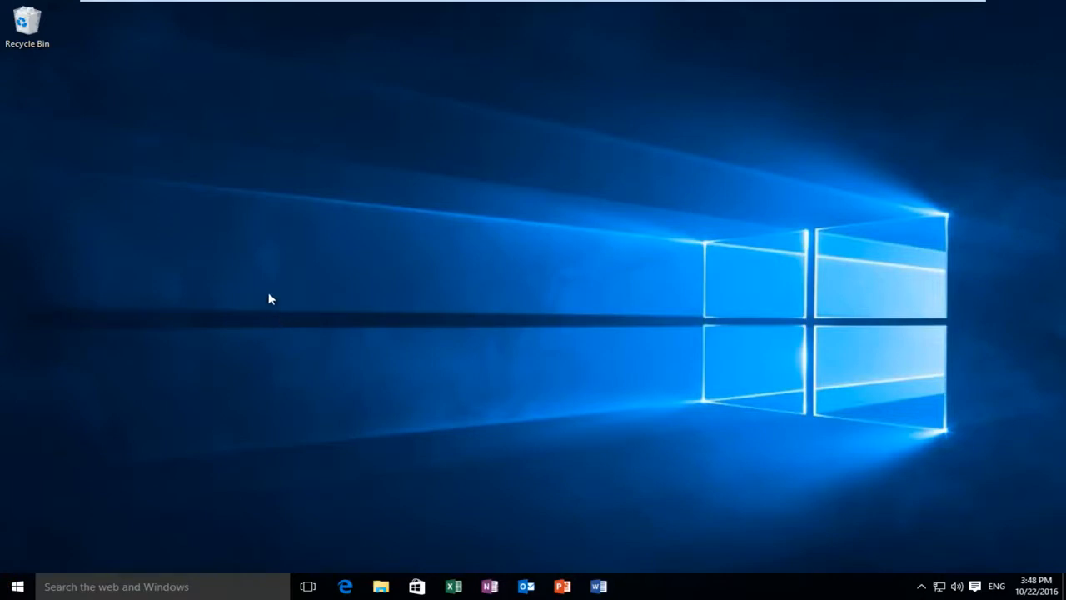